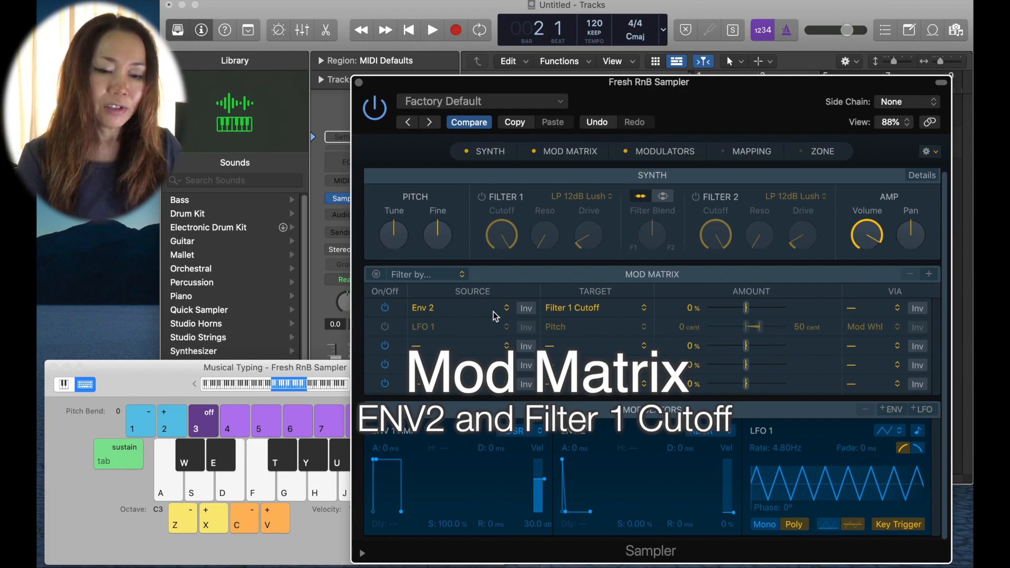
mouse_move(604, 315)
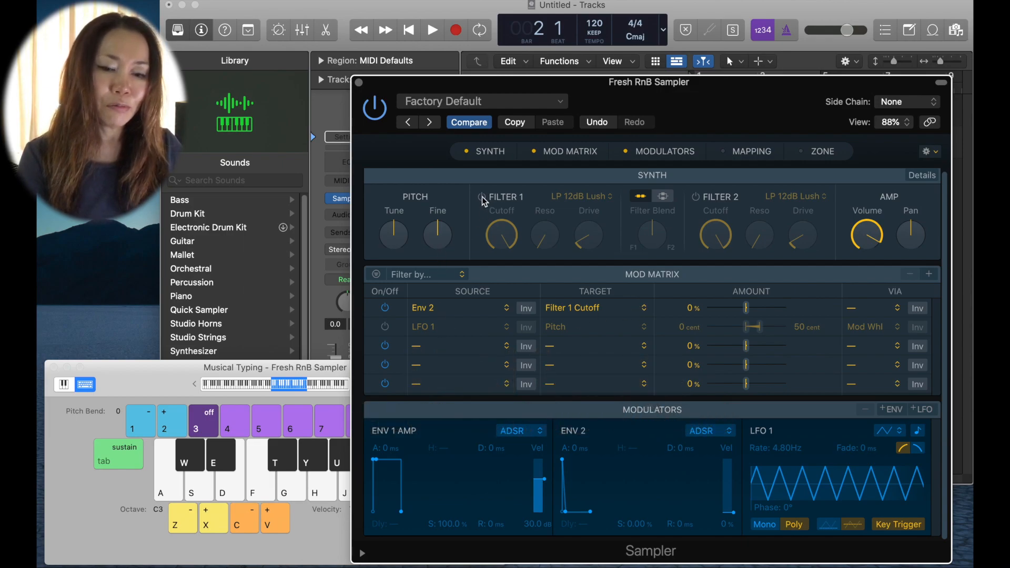
- Enable Filter 1 and route Env 2 to Filter 1 Cutoff at +82% in the Mod Matrix
left_click(481, 197)
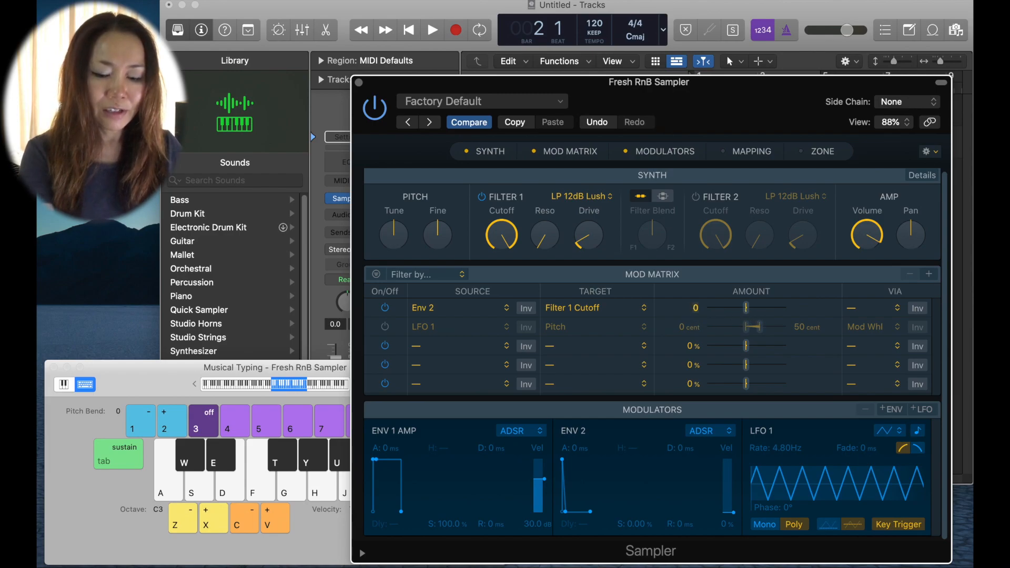
left_click_drag(746, 307, 777, 307)
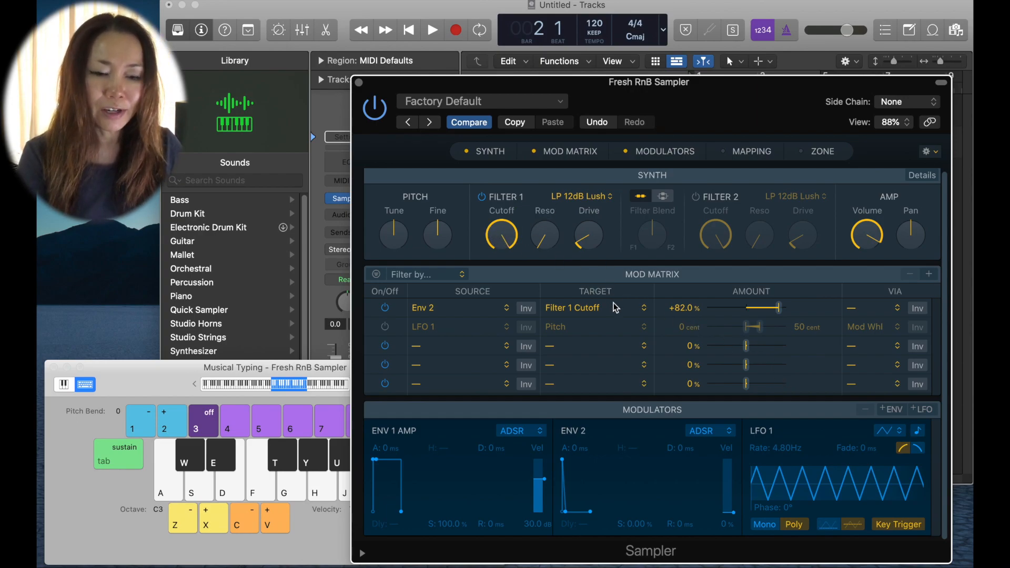
left_click(480, 197)
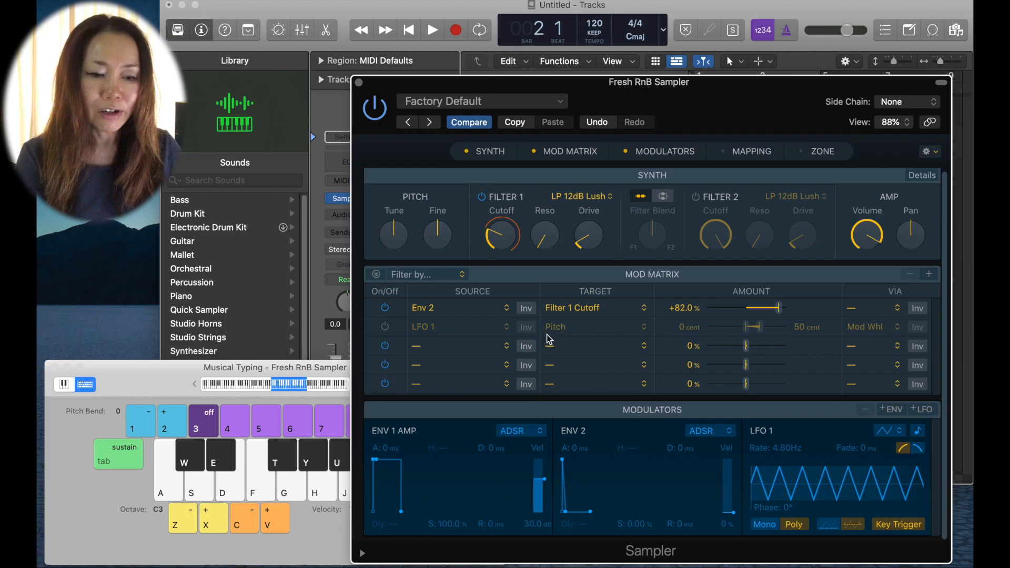
mouse_move(539, 429)
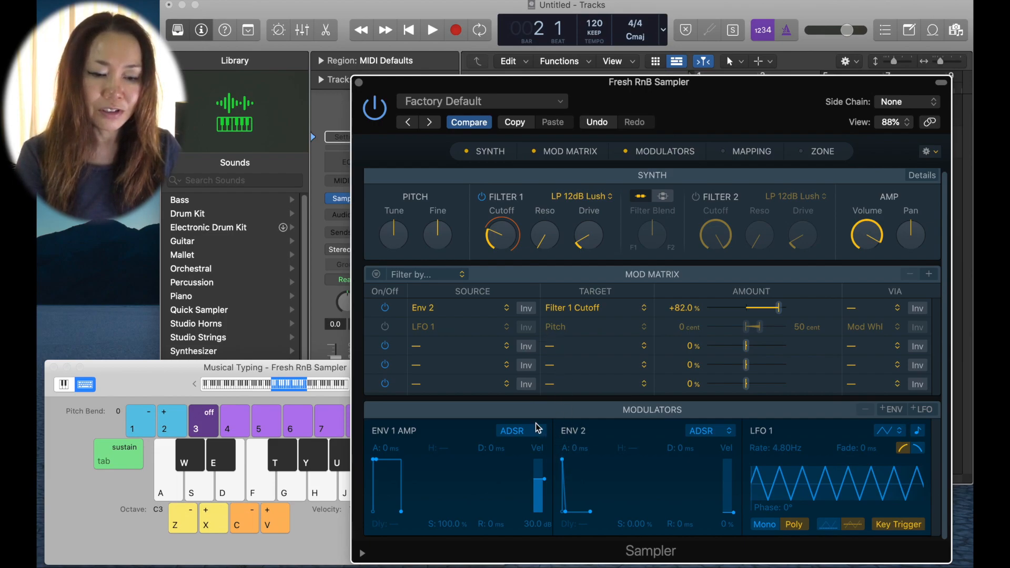
- Drag Env 2's attack handle out to roughly 466 ms for a gradual filter opening
left_click_drag(576, 490, 565, 464)
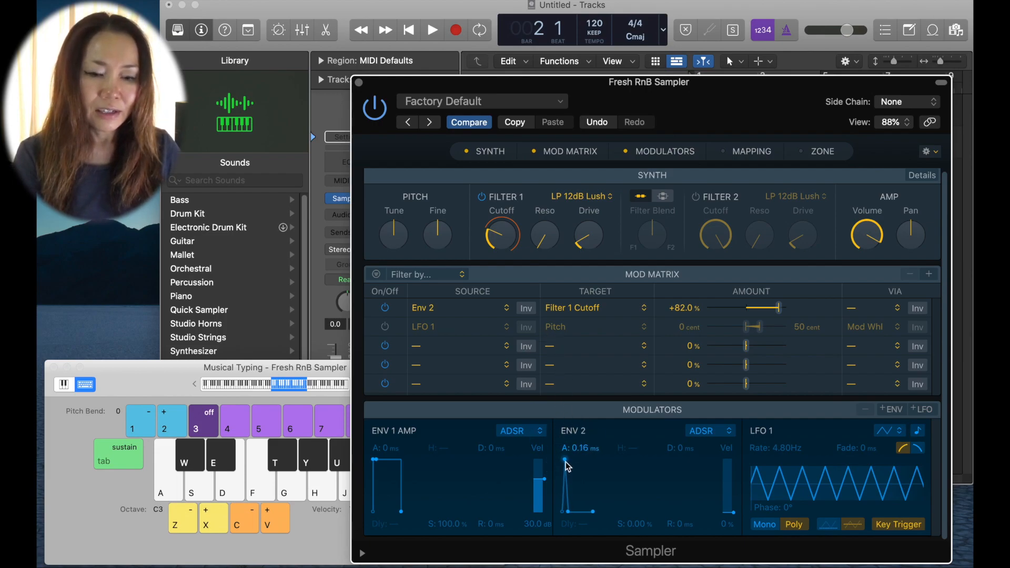
left_click_drag(582, 470, 582, 457)
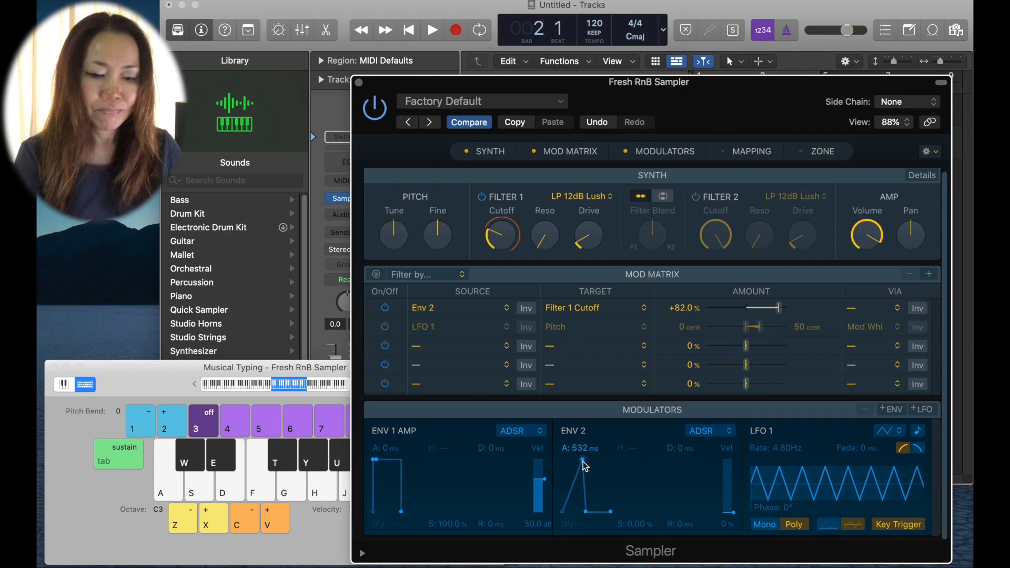
left_click_drag(582, 464, 582, 473)
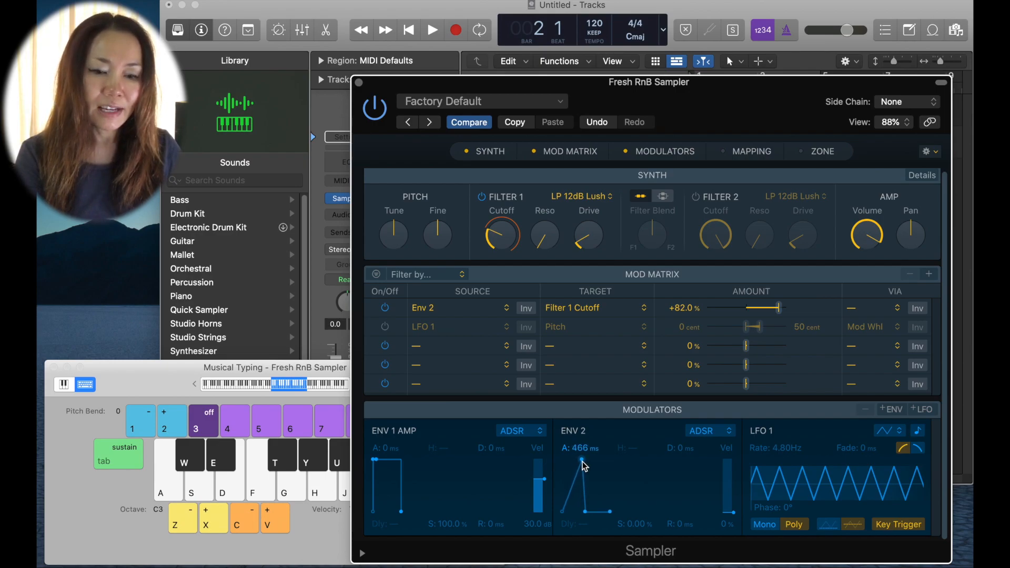
left_click_drag(582, 496, 593, 516)
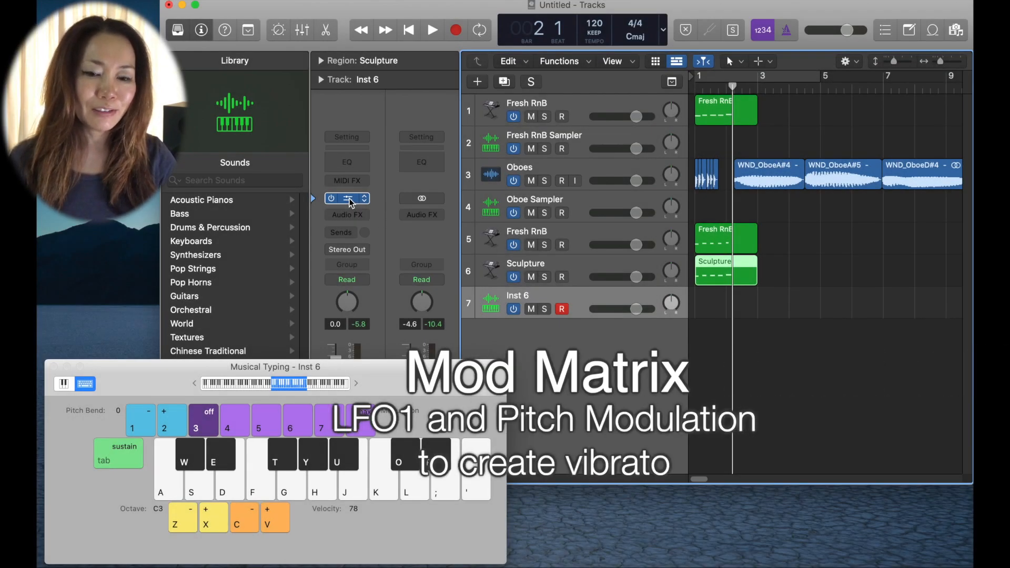
- Open the Sampler on the Oboe Sampler track showing its legato oboe mapping and zones
left_click(338, 198)
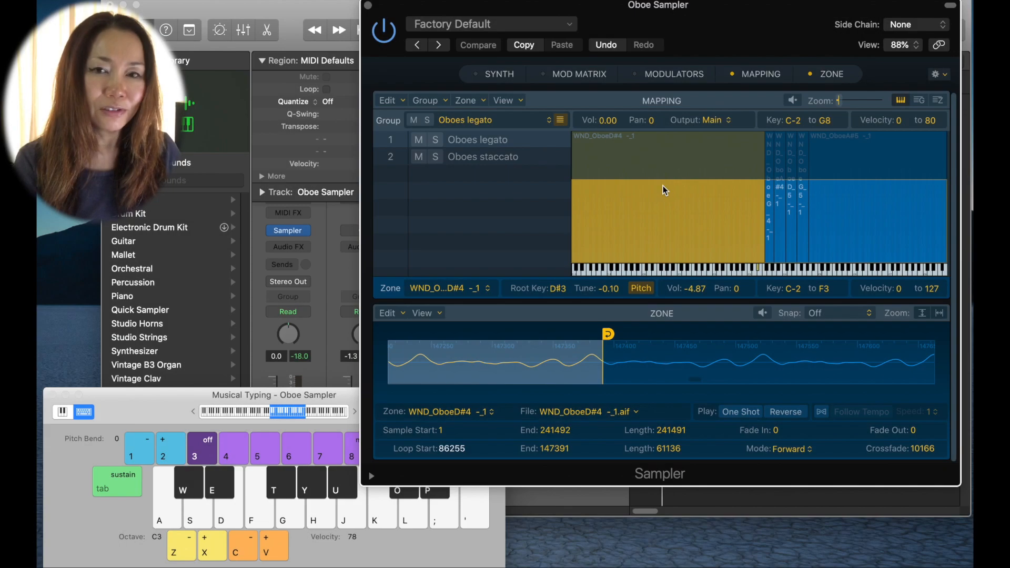
mouse_move(666, 187)
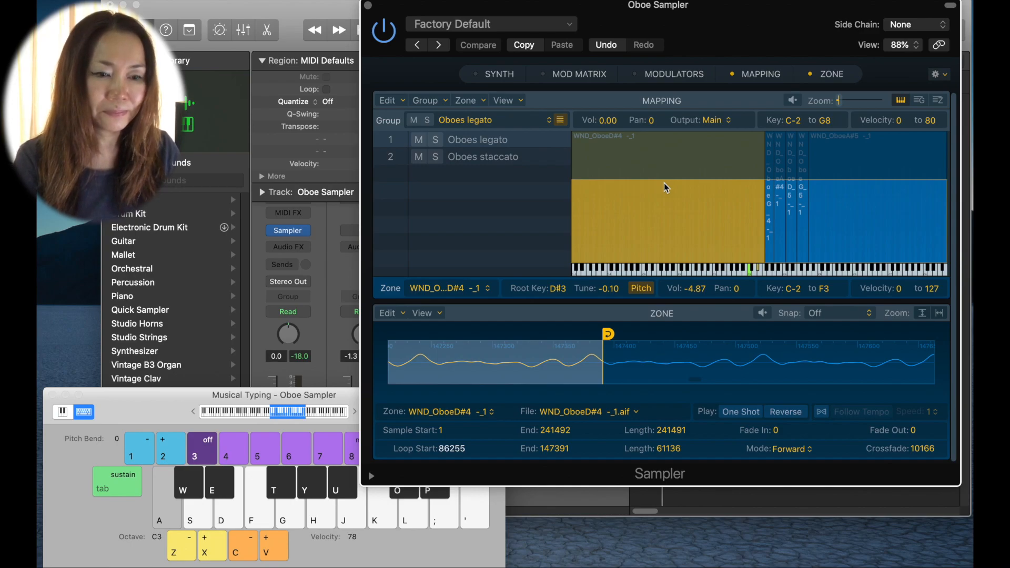
mouse_move(650, 150)
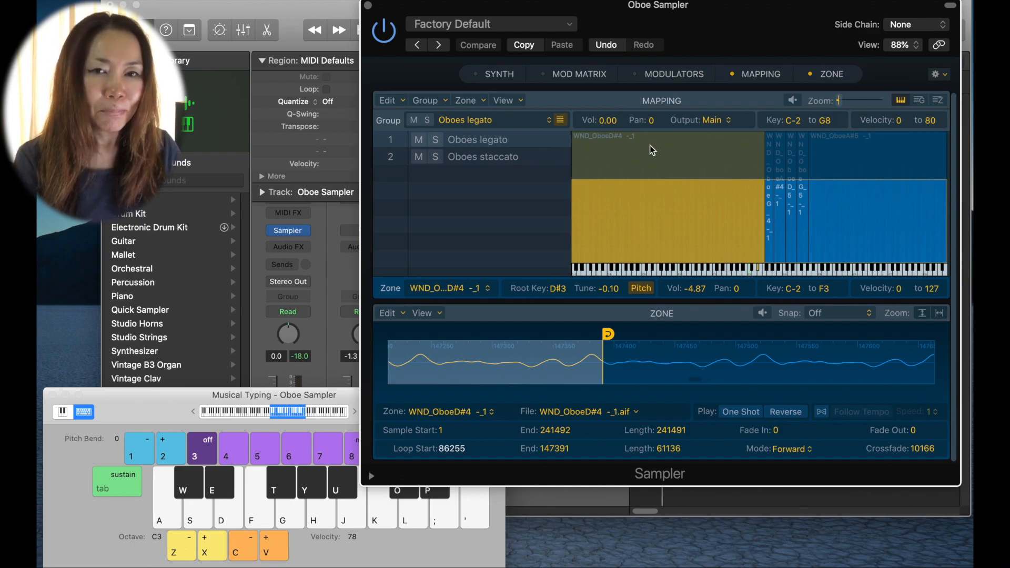
mouse_move(657, 165)
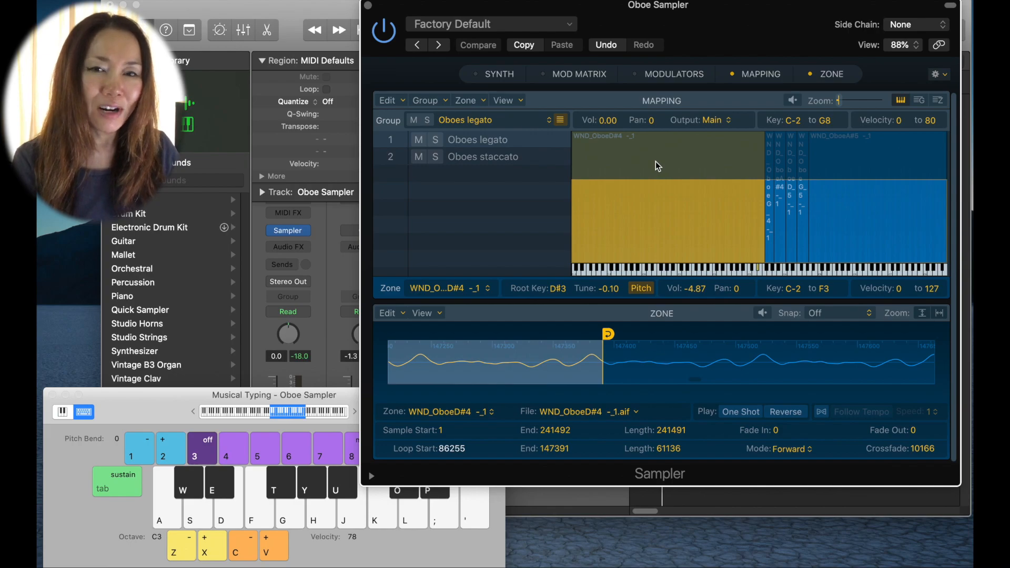
mouse_move(668, 157)
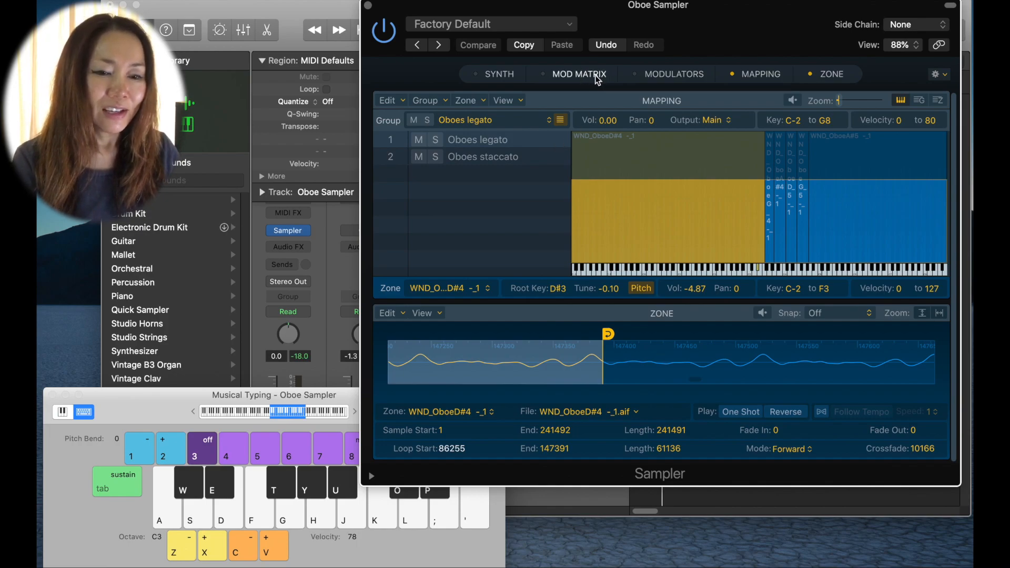
- Raise LFO 1 → Pitch to 121 cents, set its Via to none, and show LFO 1's modulator settings
left_click(579, 73)
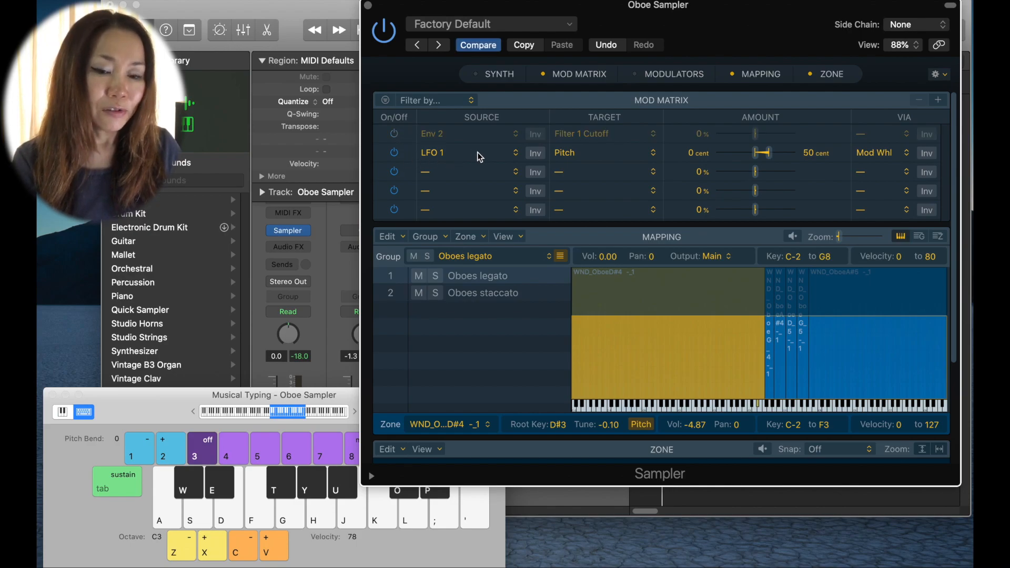
mouse_move(514, 156)
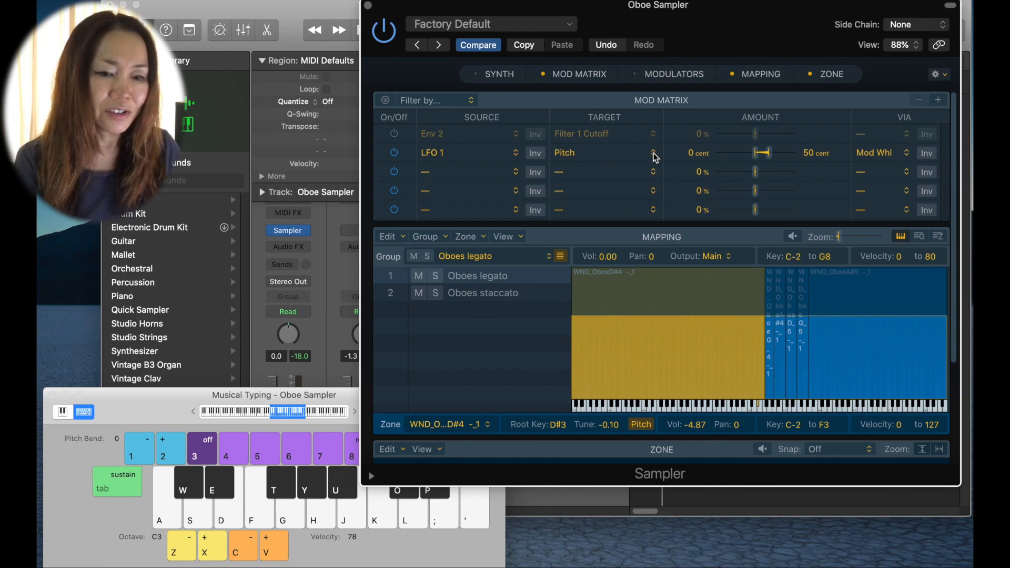
left_click_drag(762, 152, 779, 153)
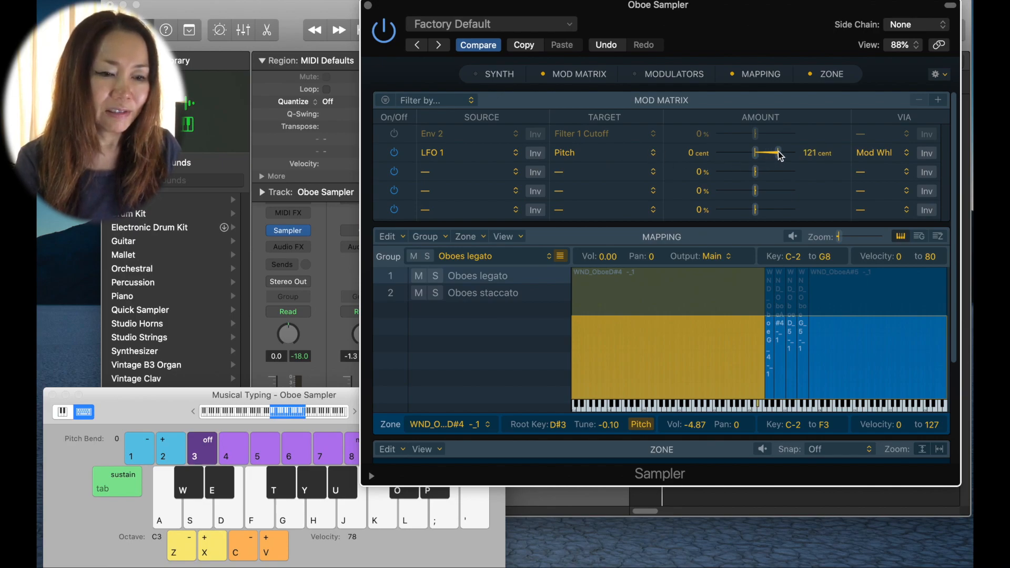
left_click(904, 152)
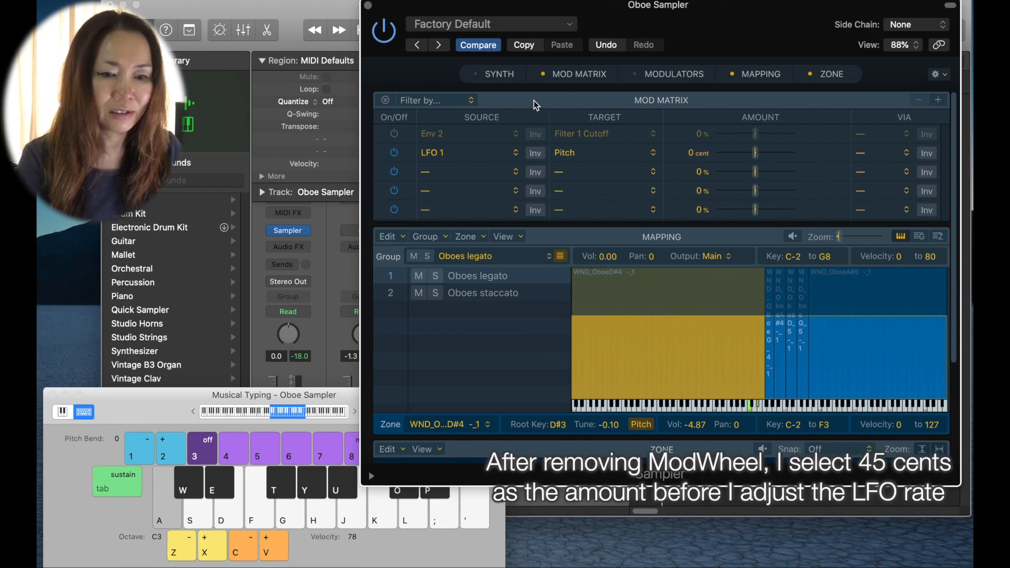
left_click(674, 74)
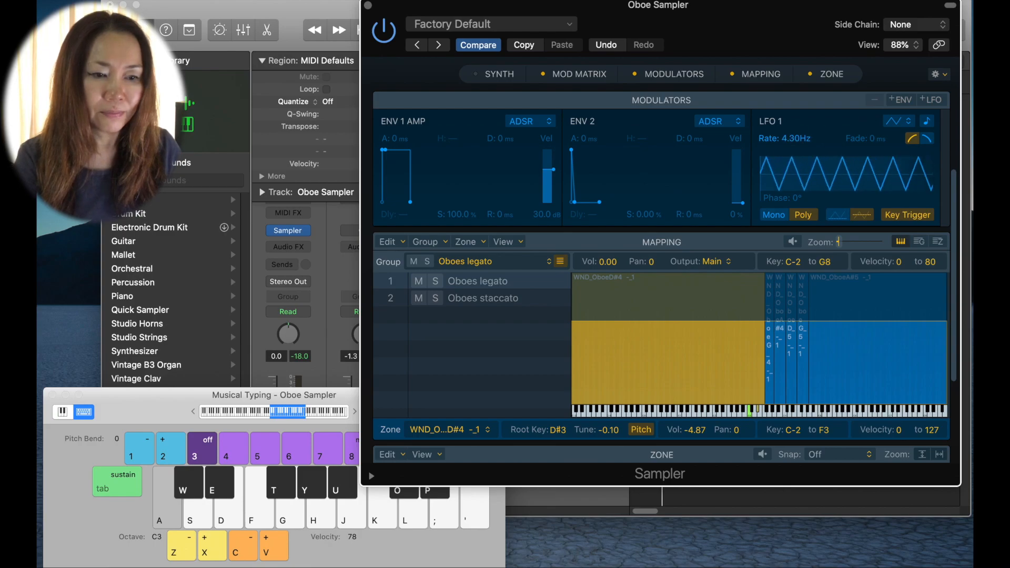
- With LFO 1 fading in over 440 ms, settle the LFO 1 → Pitch vibrato depth at about 42 cents
left_click(578, 74)
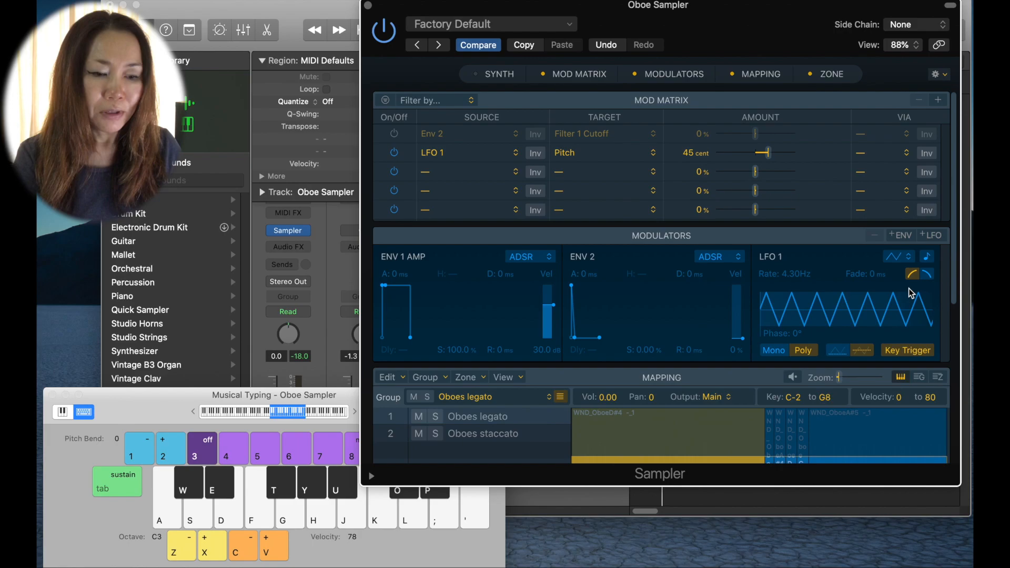
mouse_move(831, 285)
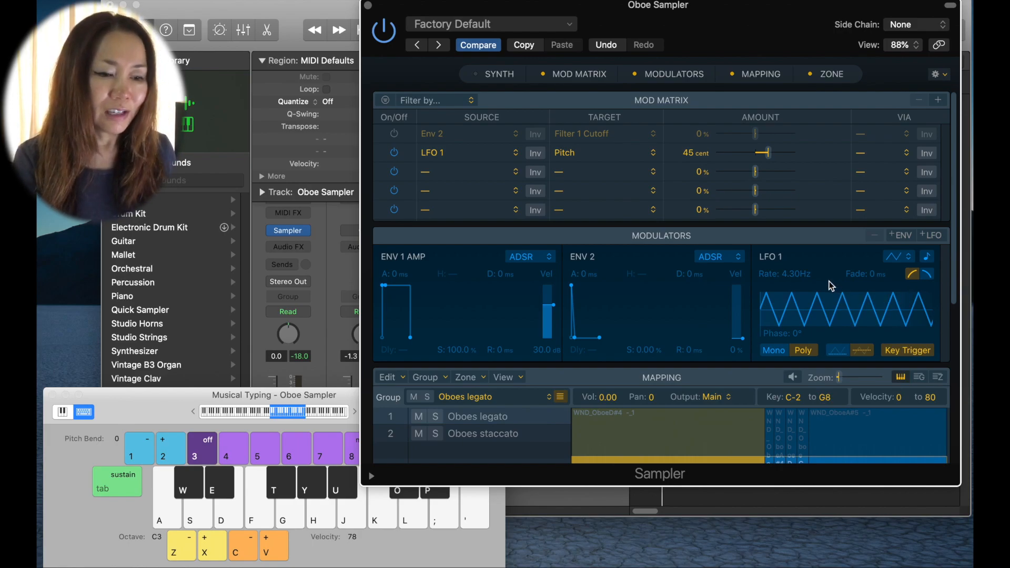
mouse_move(858, 231)
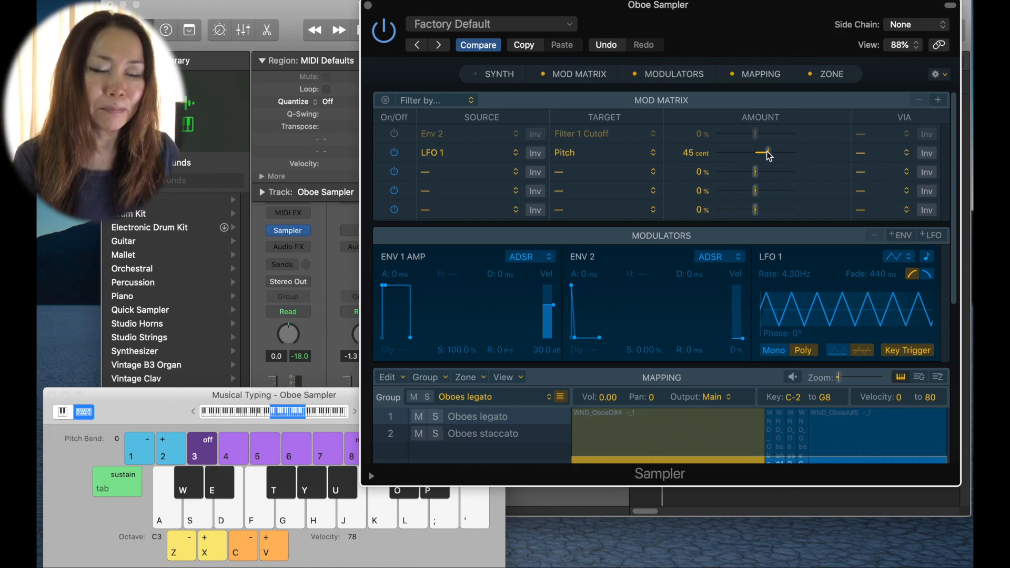
left_click_drag(766, 153, 784, 153)
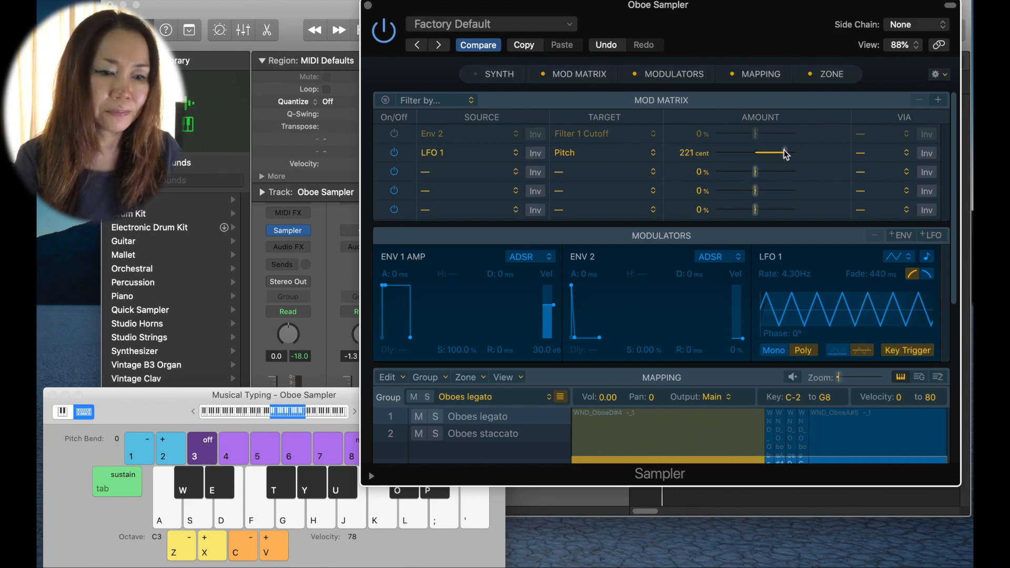
left_click_drag(781, 152, 792, 152)
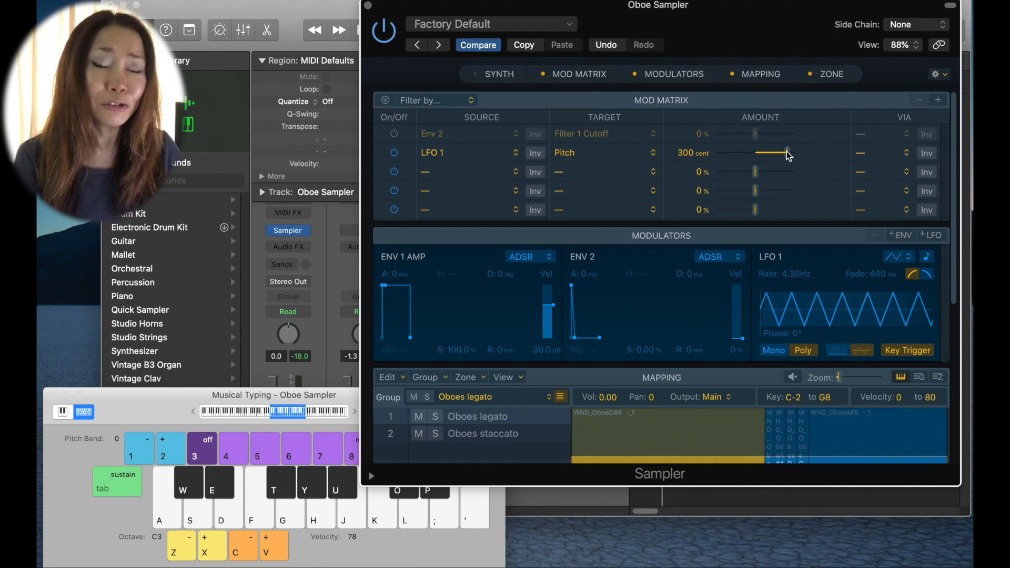
left_click_drag(785, 153, 766, 153)
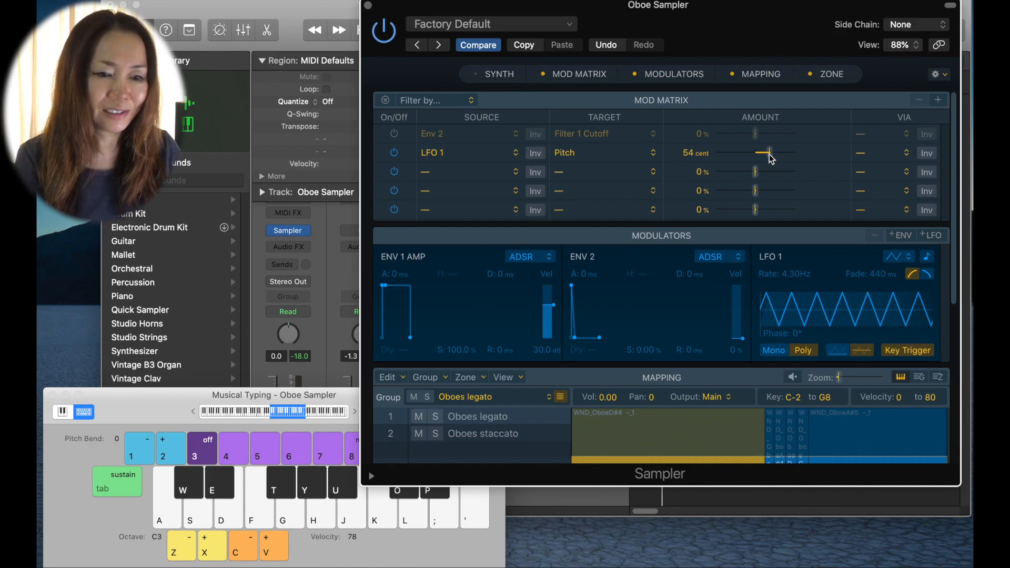
left_click_drag(767, 152, 773, 152)
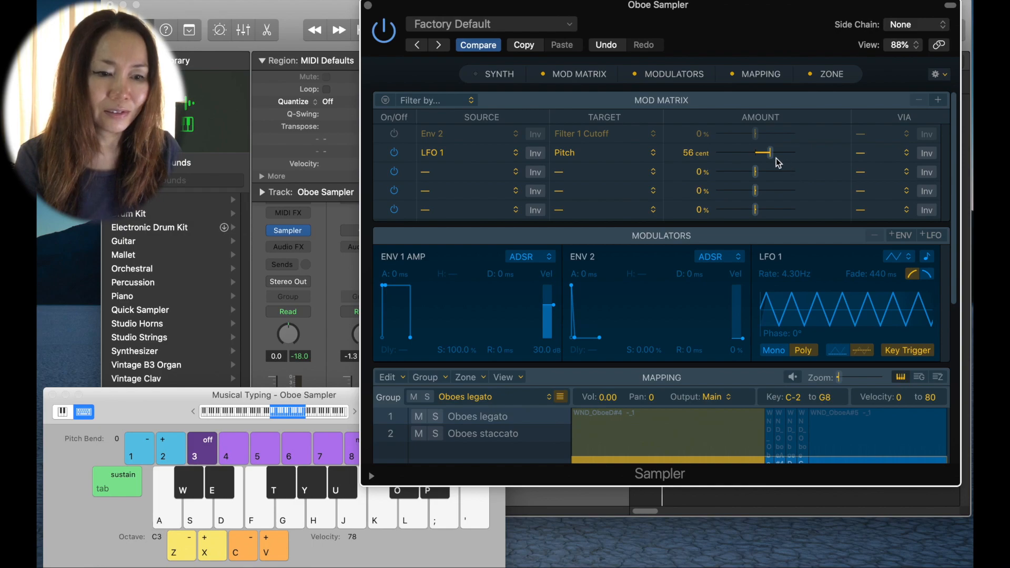
left_click_drag(766, 152, 763, 153)
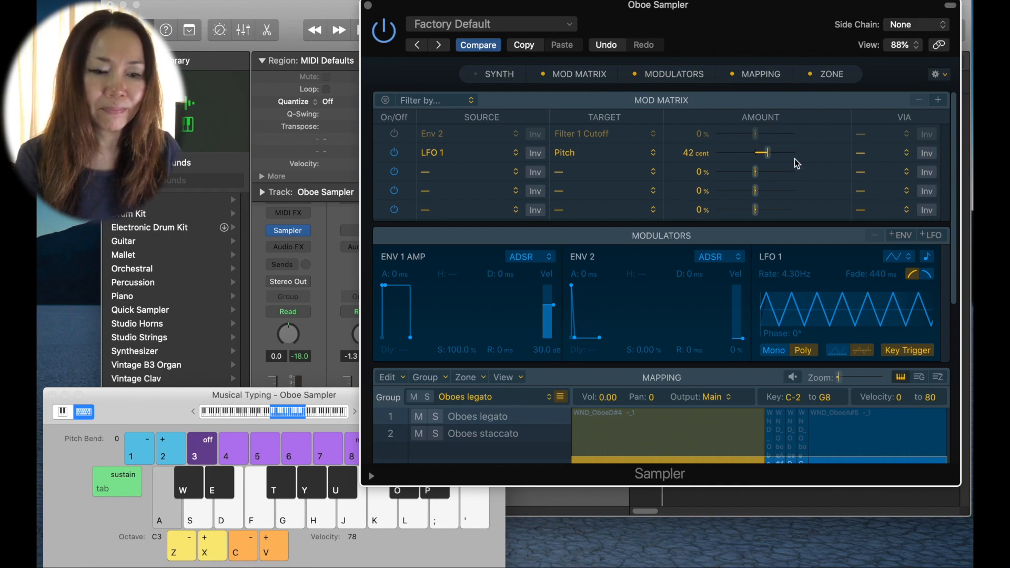
left_click(762, 74)
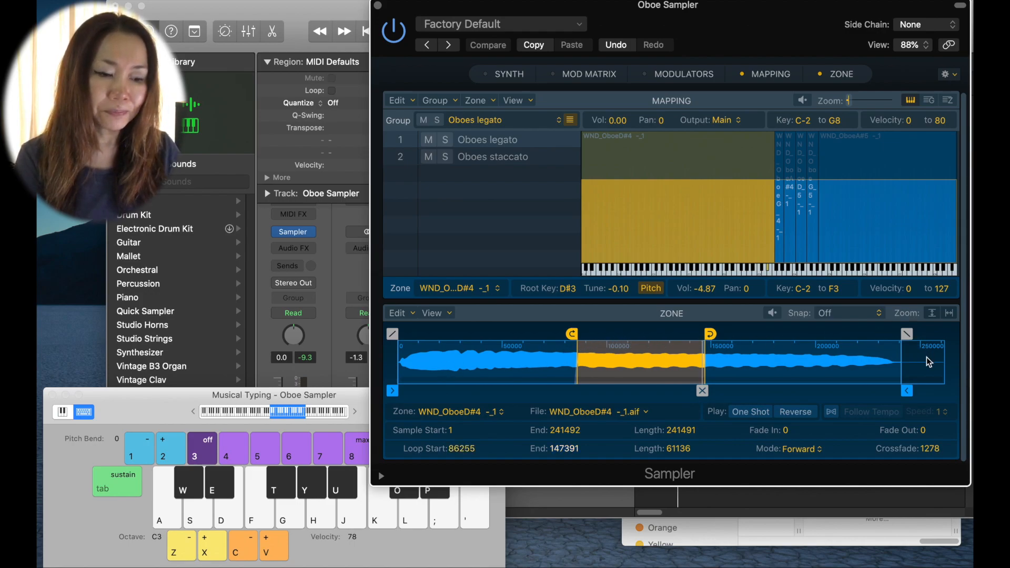
mouse_move(893, 355)
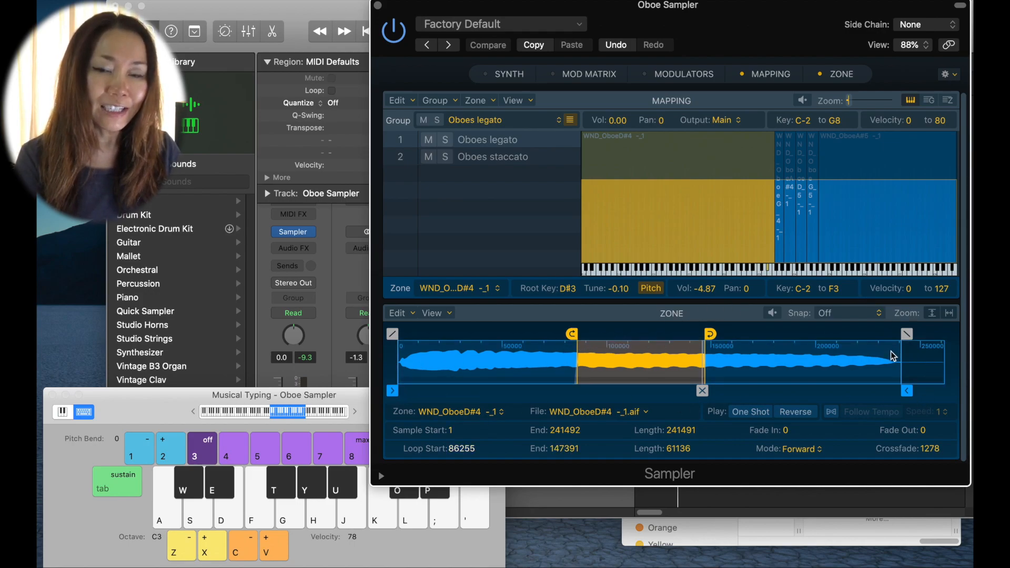
mouse_move(595, 337)
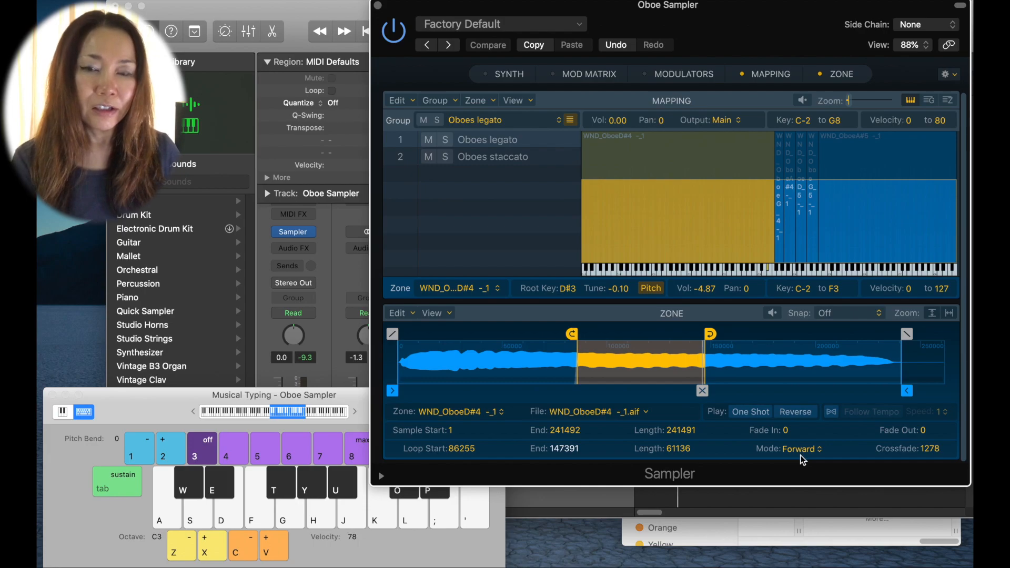
mouse_move(816, 438)
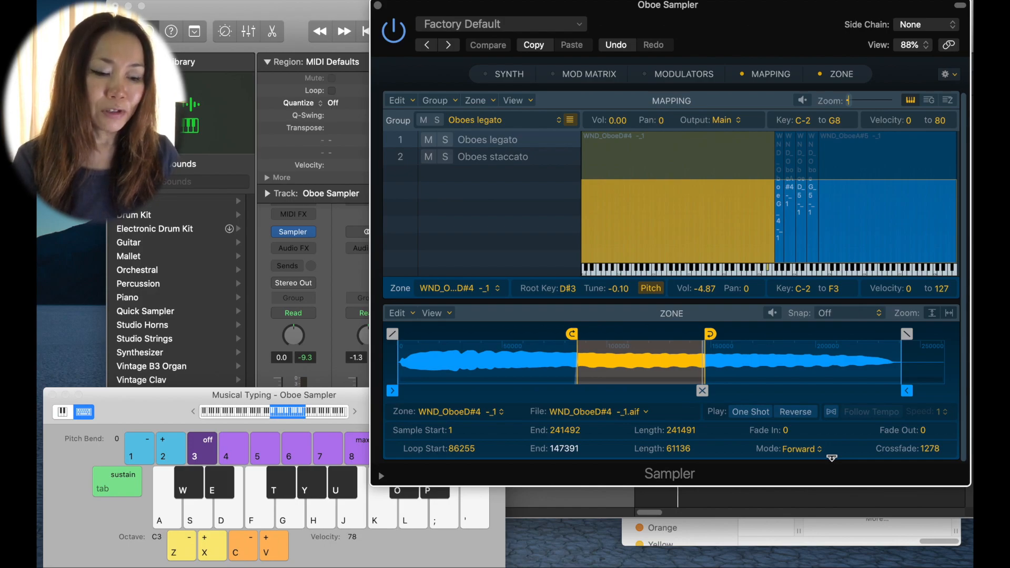
mouse_move(822, 454)
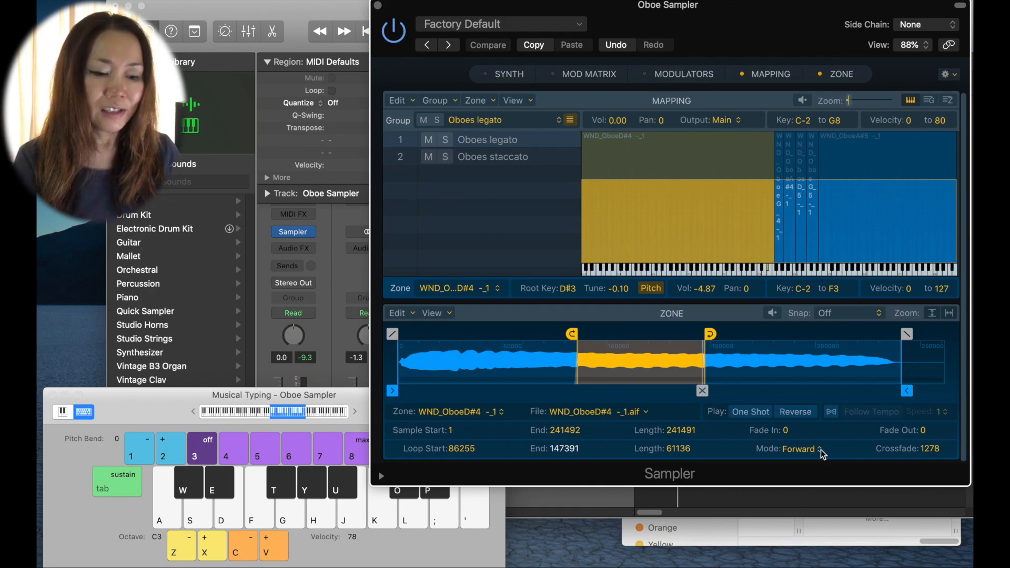
- Set the oboe zone's Loop Mode to Reverse, then to Alternate, with crossfade at 10166
left_click(801, 449)
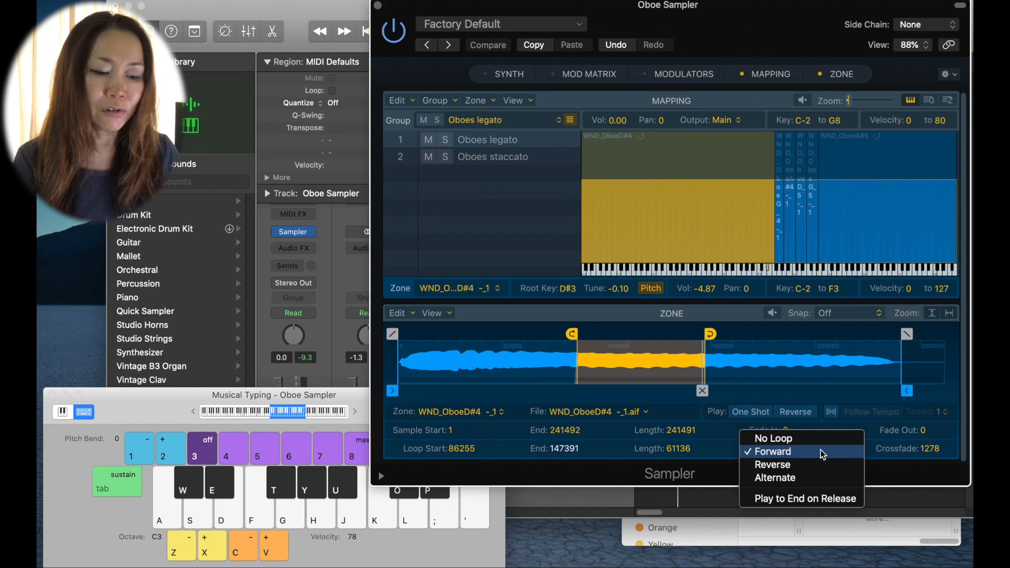
left_click(771, 451)
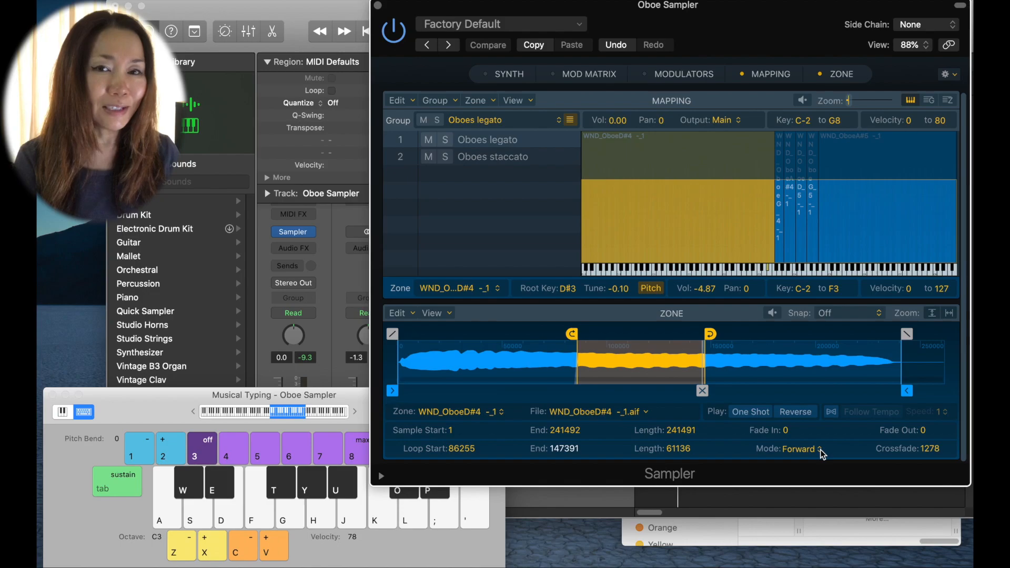
left_click(802, 449)
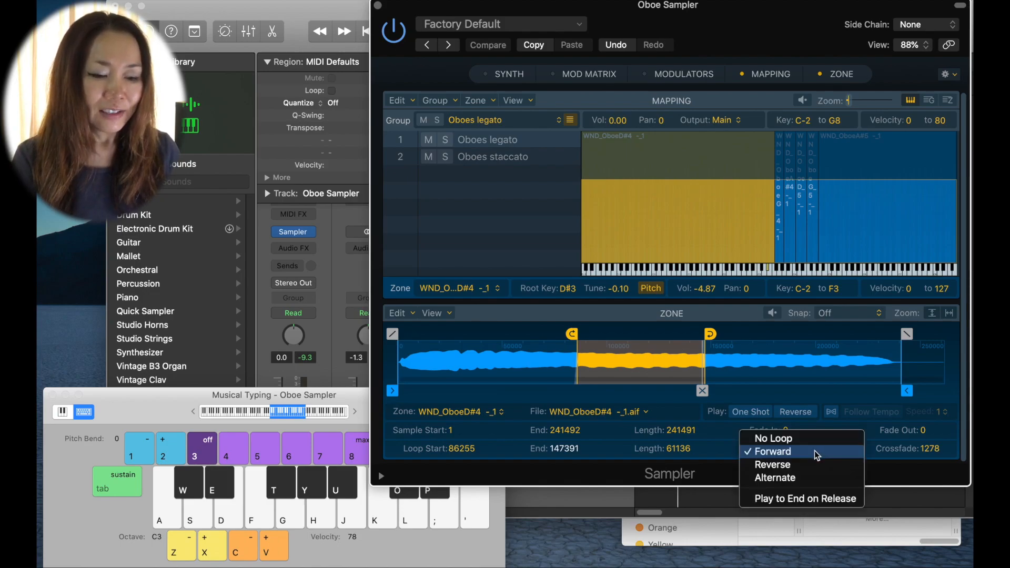
mouse_move(818, 464)
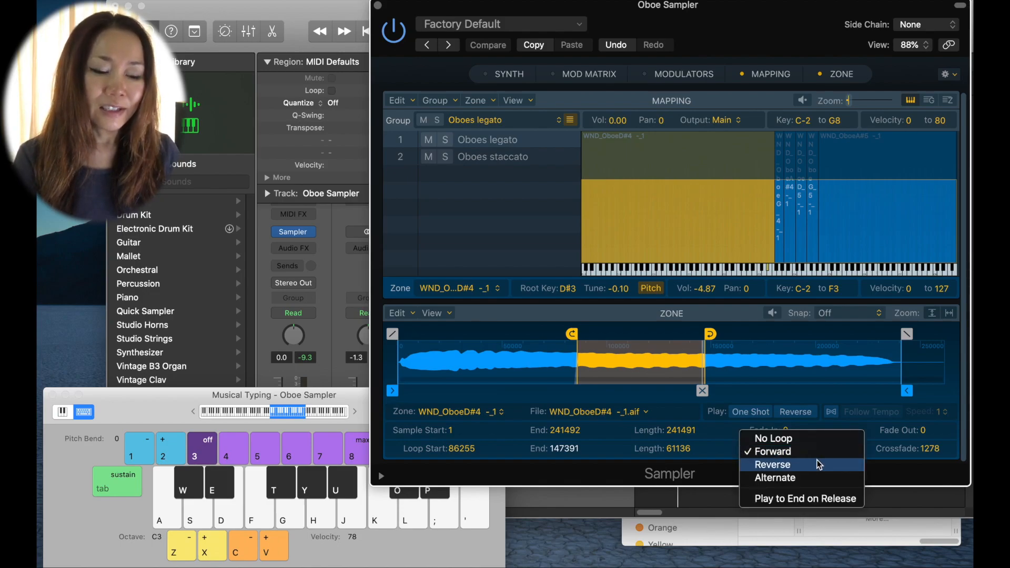
left_click(772, 465)
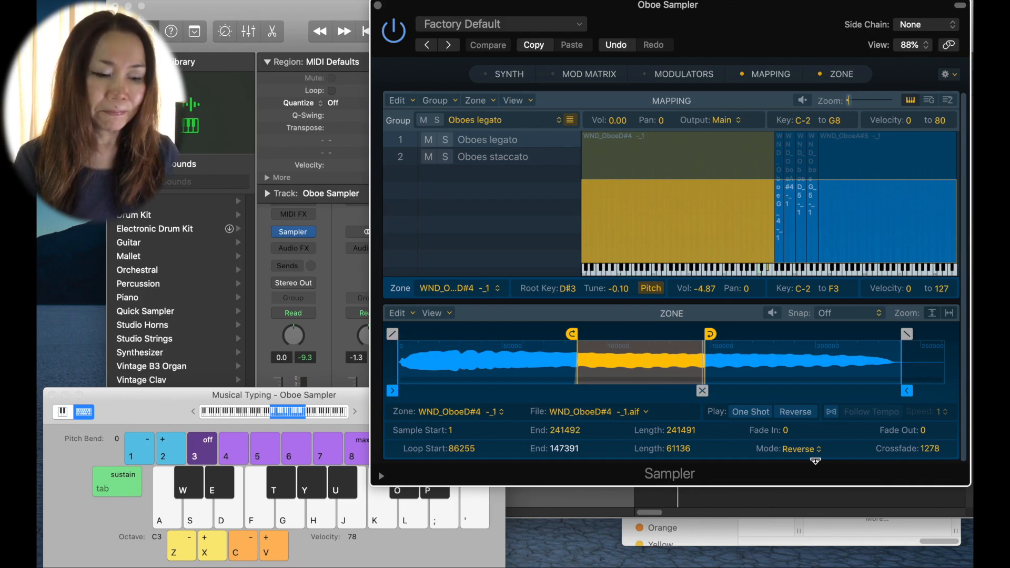
left_click(800, 448)
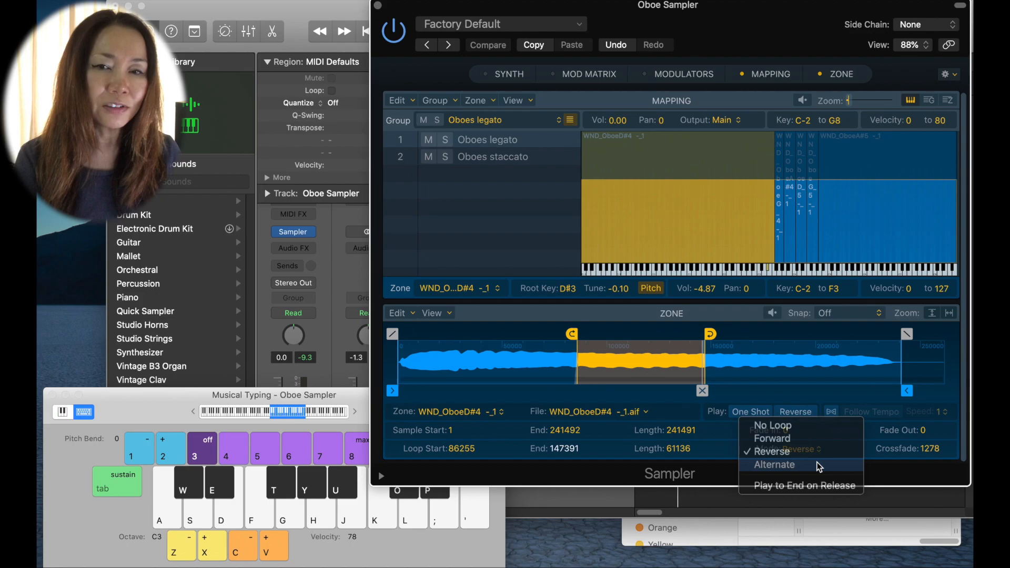
left_click(774, 465)
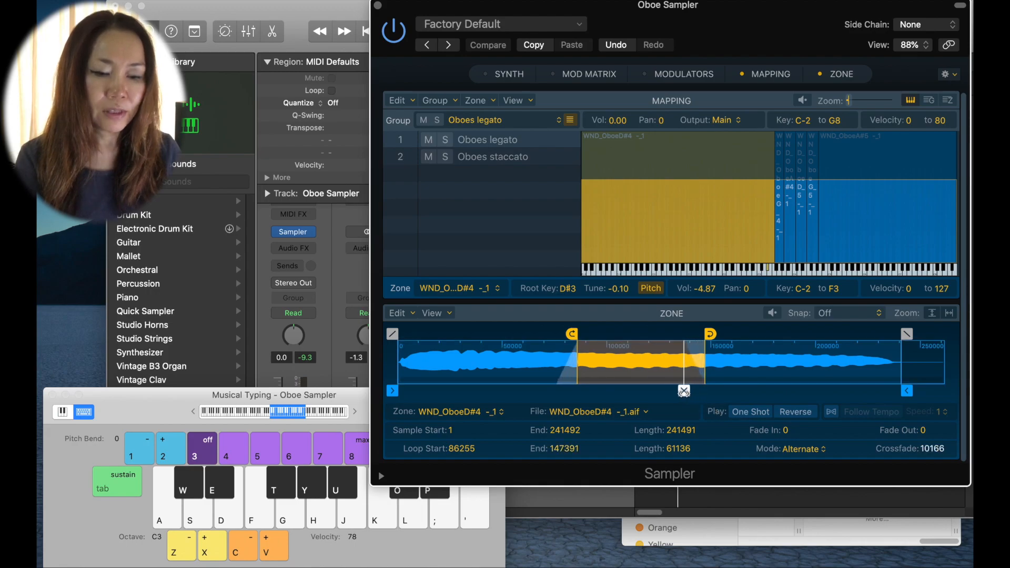
mouse_move(688, 405)
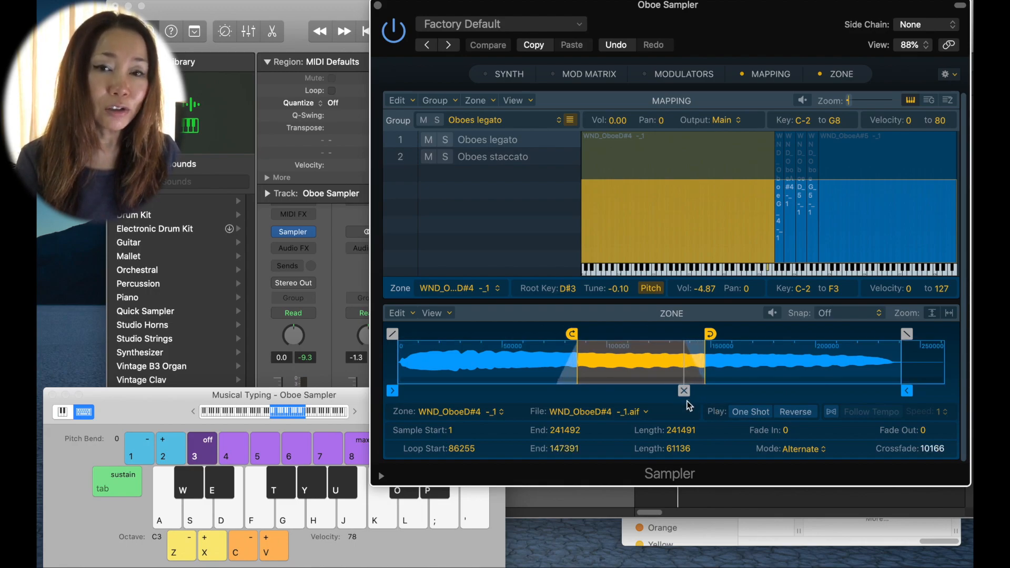